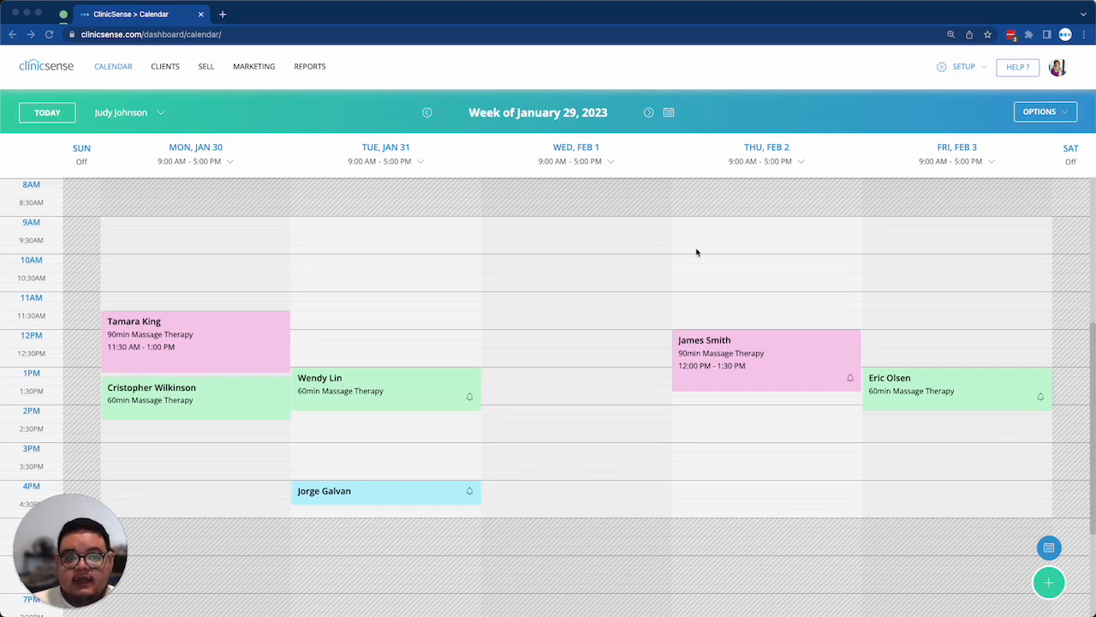
mouse_move(793, 206)
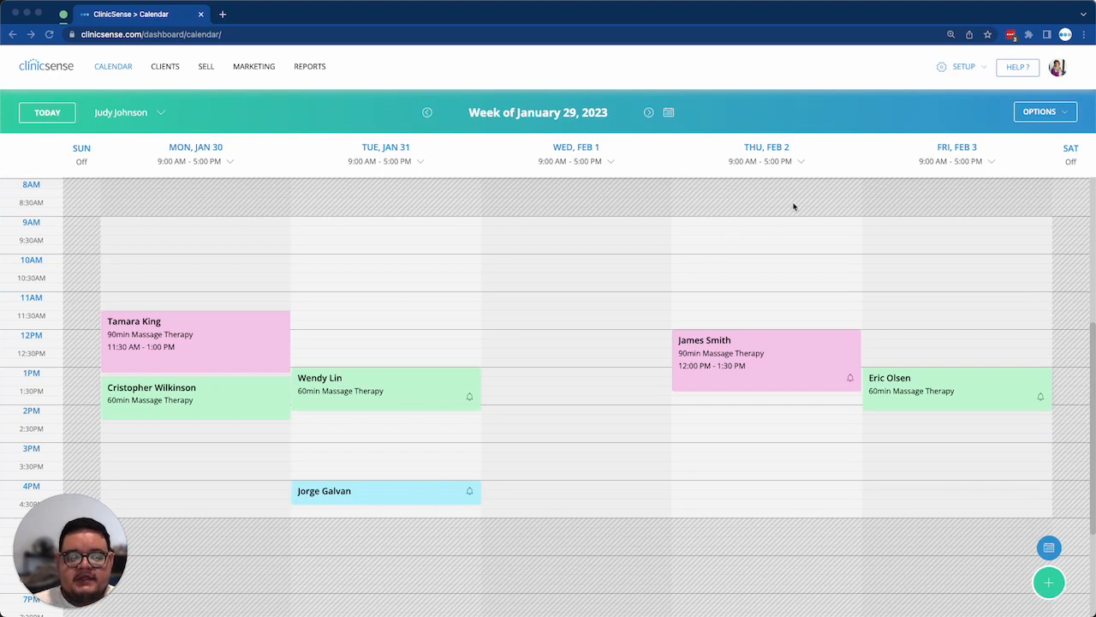
mouse_move(980, 72)
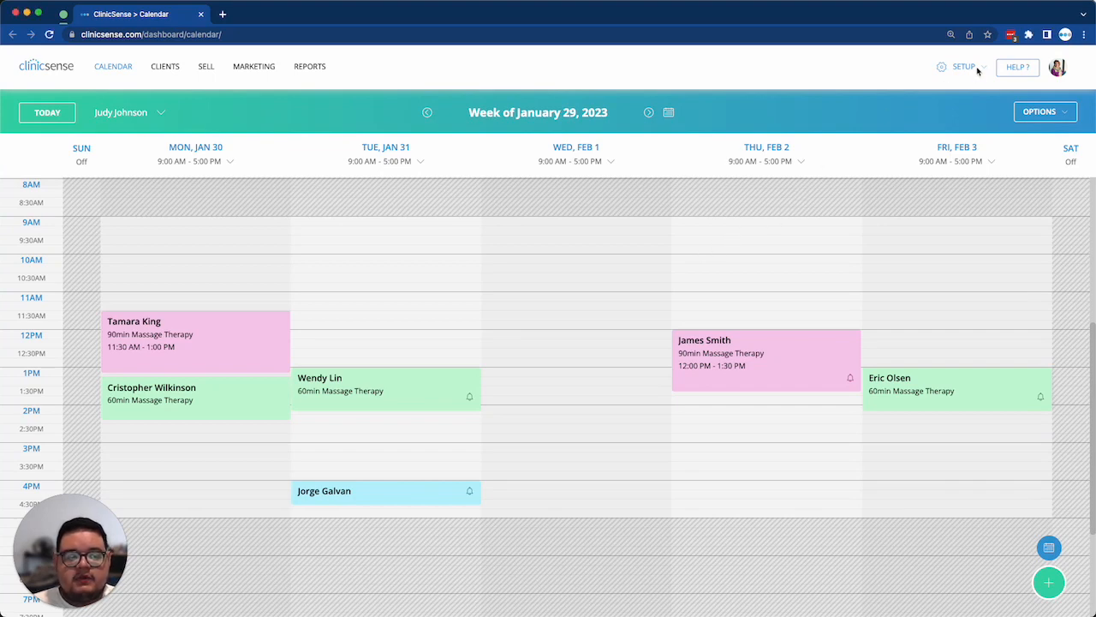
left_click(963, 67)
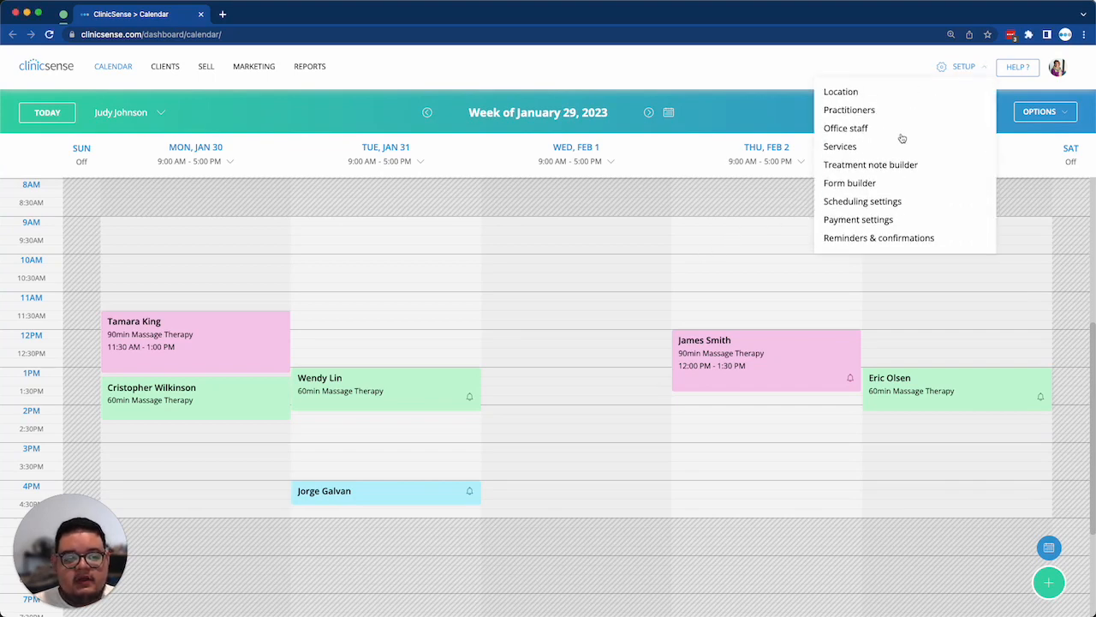
left_click(850, 109)
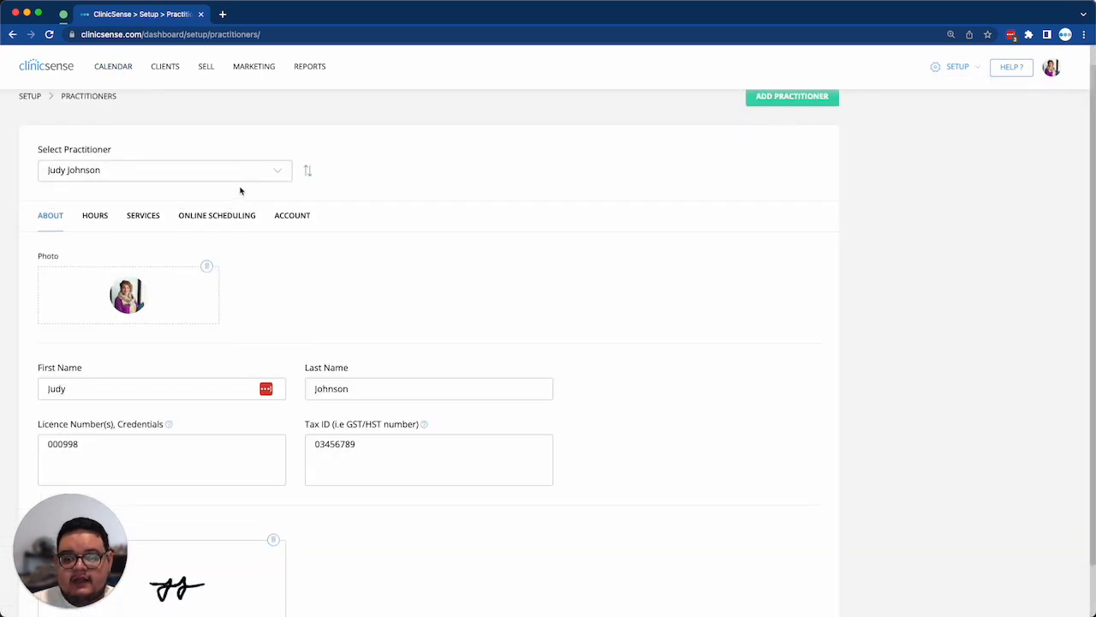
left_click(162, 170)
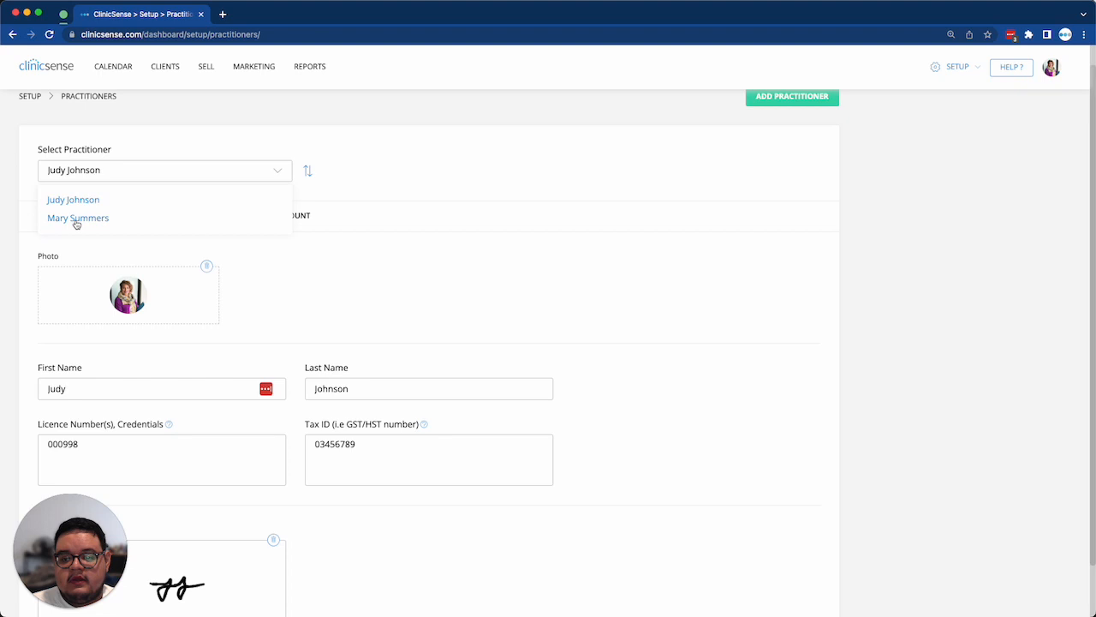
left_click(79, 217)
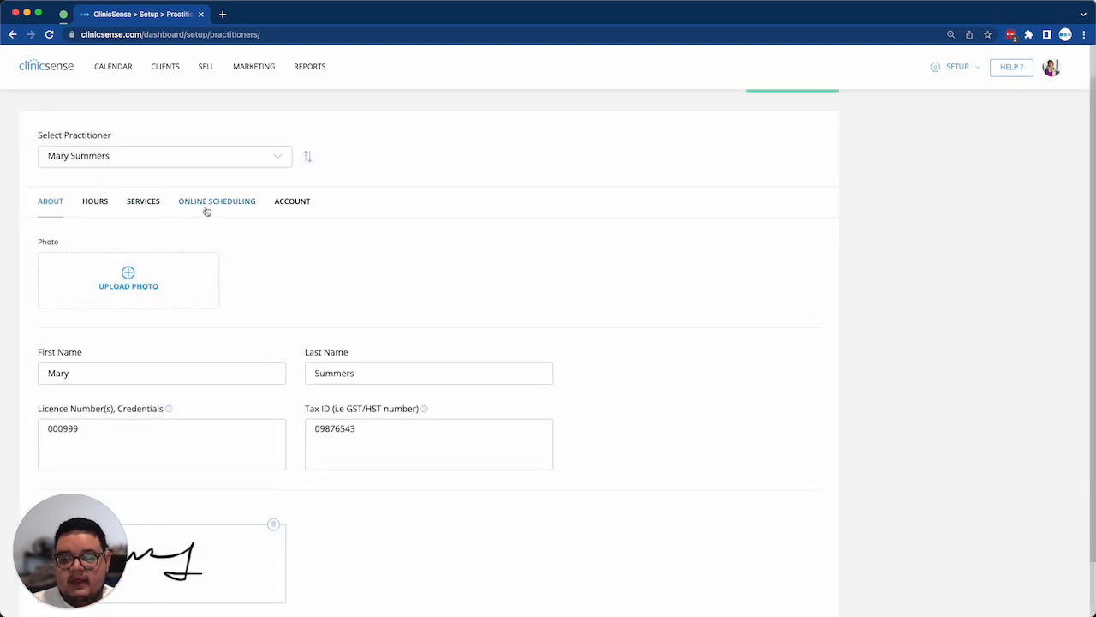
left_click(216, 200)
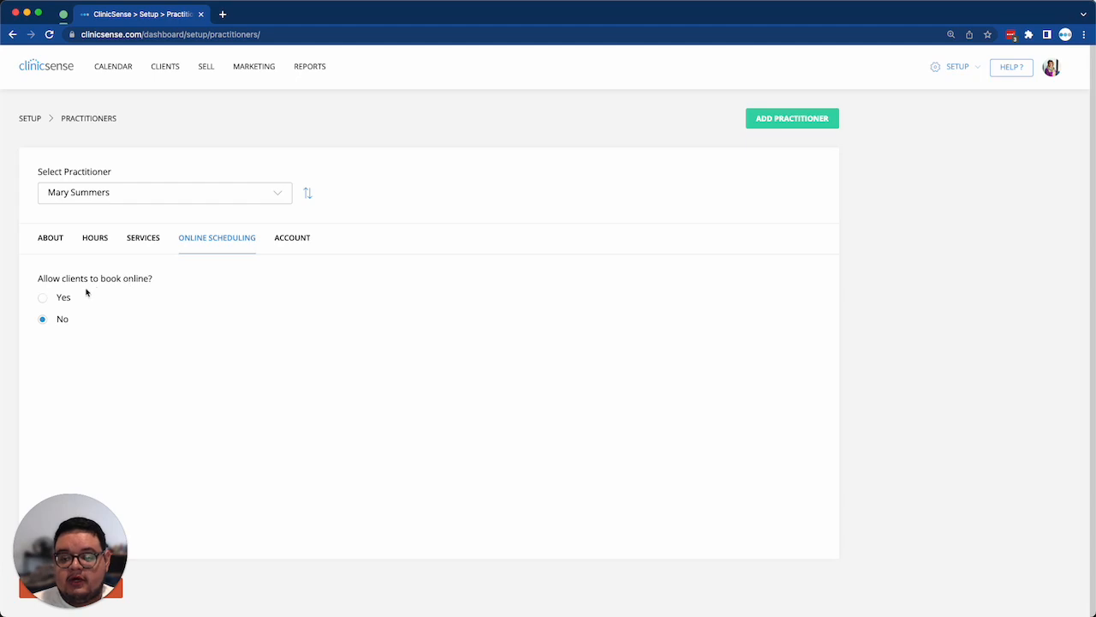
Set 'Allow clients to book online?' to Yes and save the change.
left_click(43, 298)
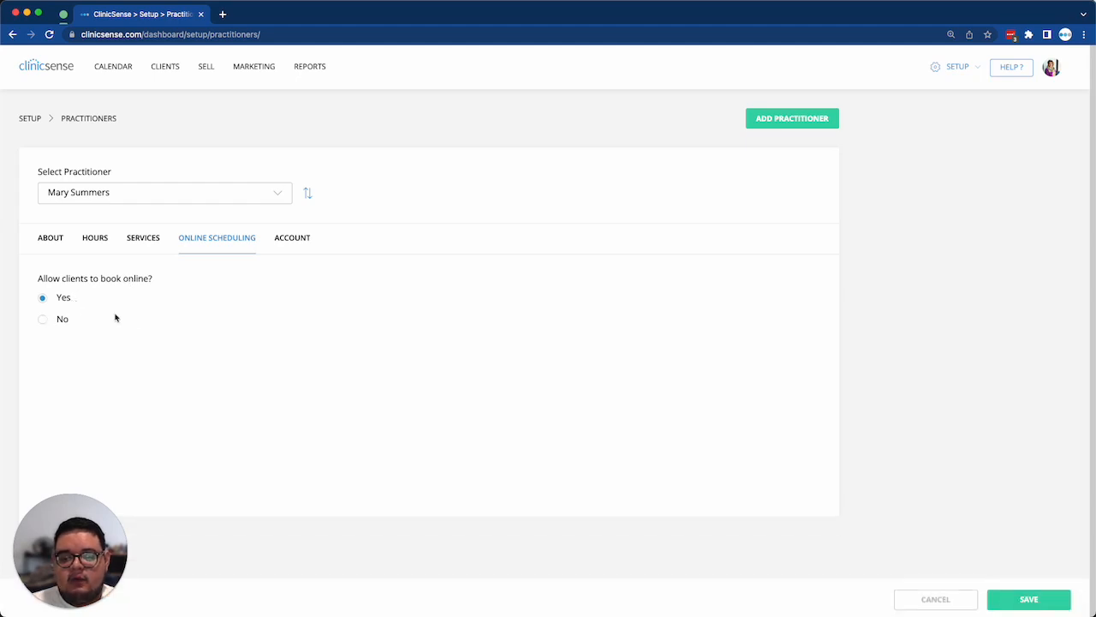
mouse_move(346, 341)
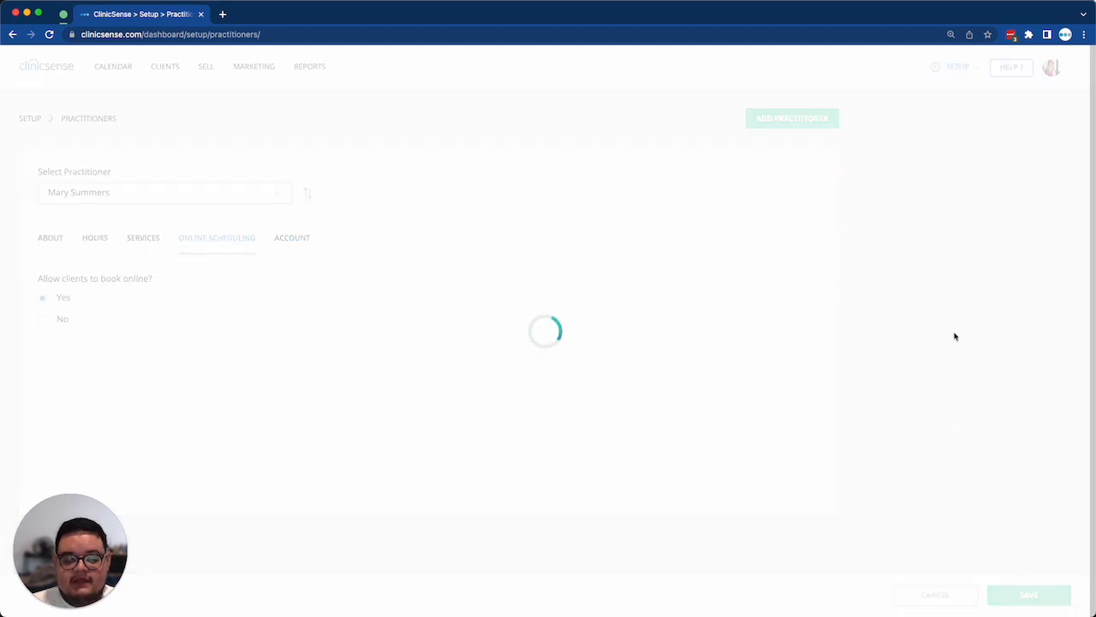
left_click(1028, 594)
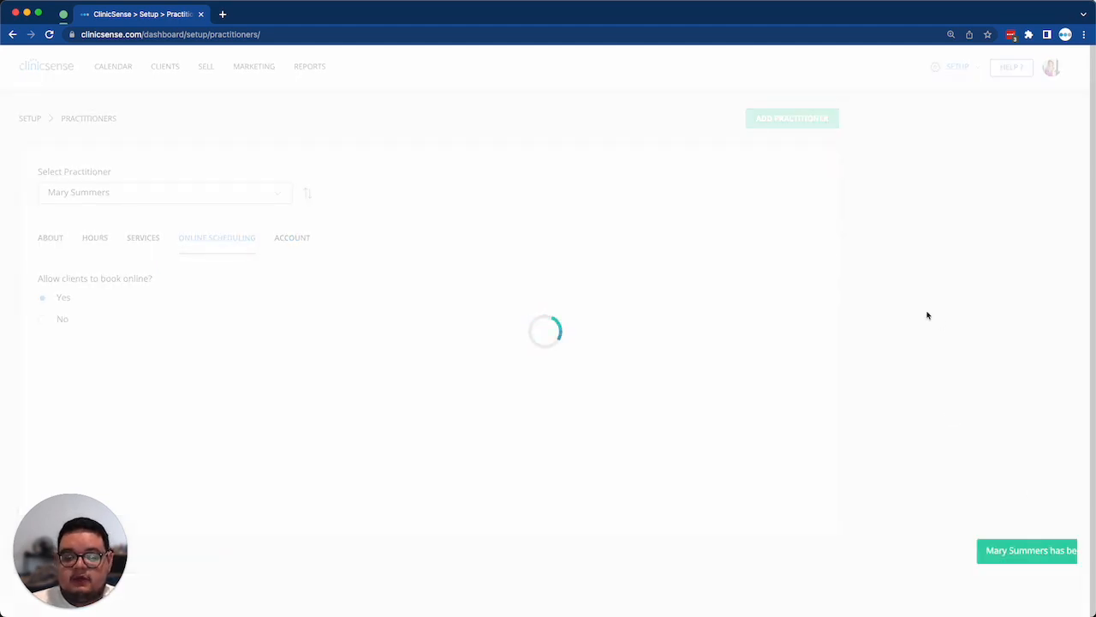